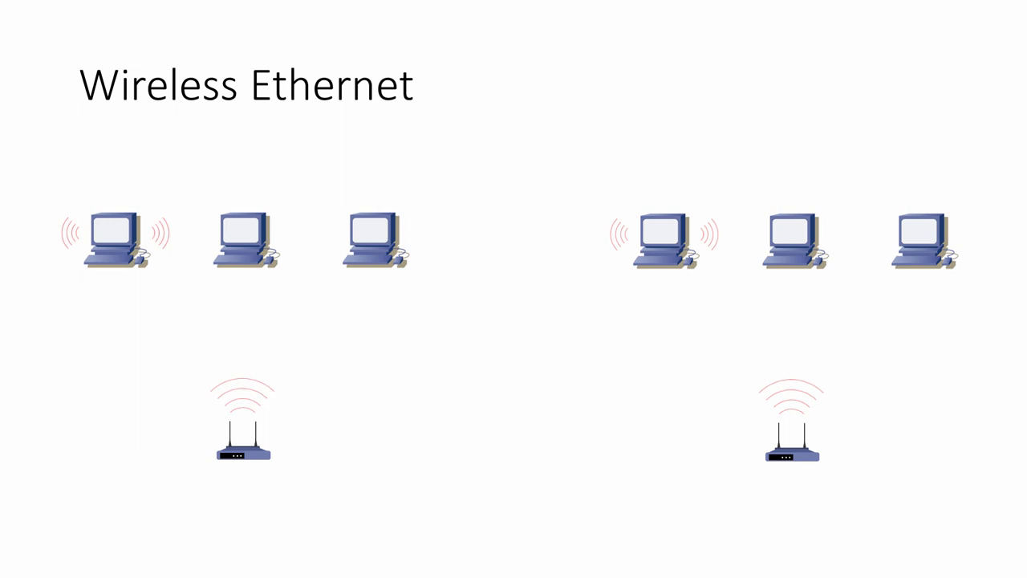
# Step: Advance the slideshow from the Wireless Ethernet slide to the Summary slide
pyautogui.press('Right')
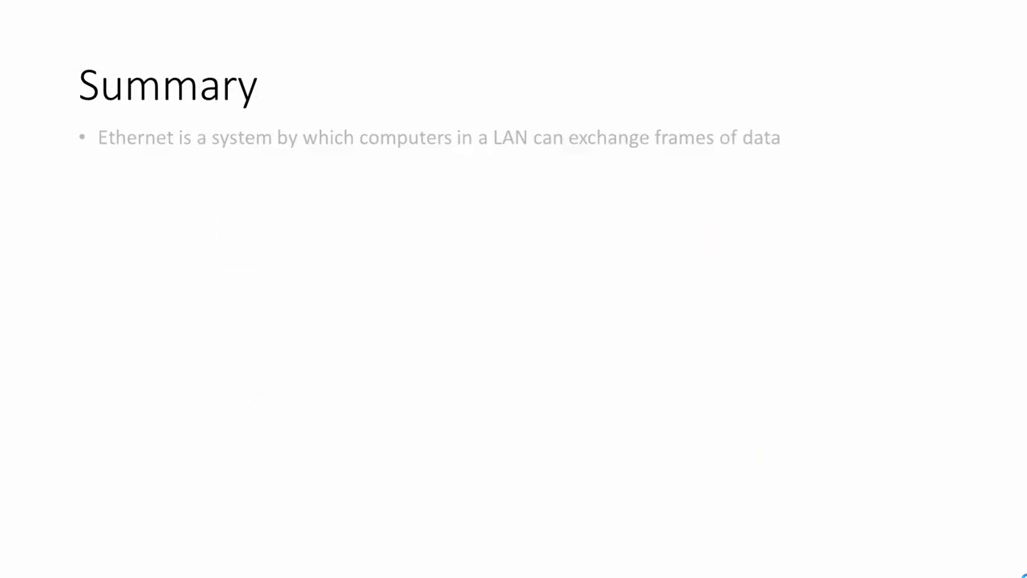